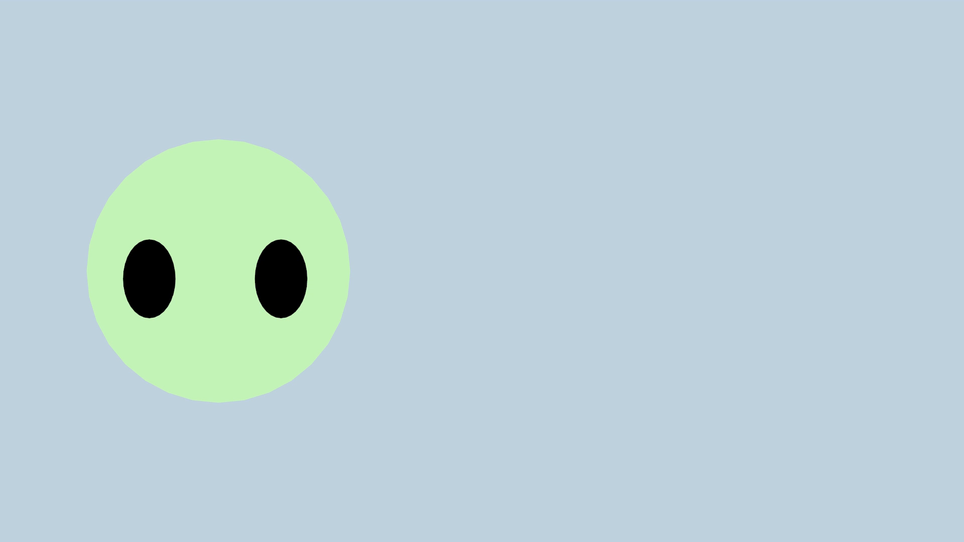
click(642, 209)
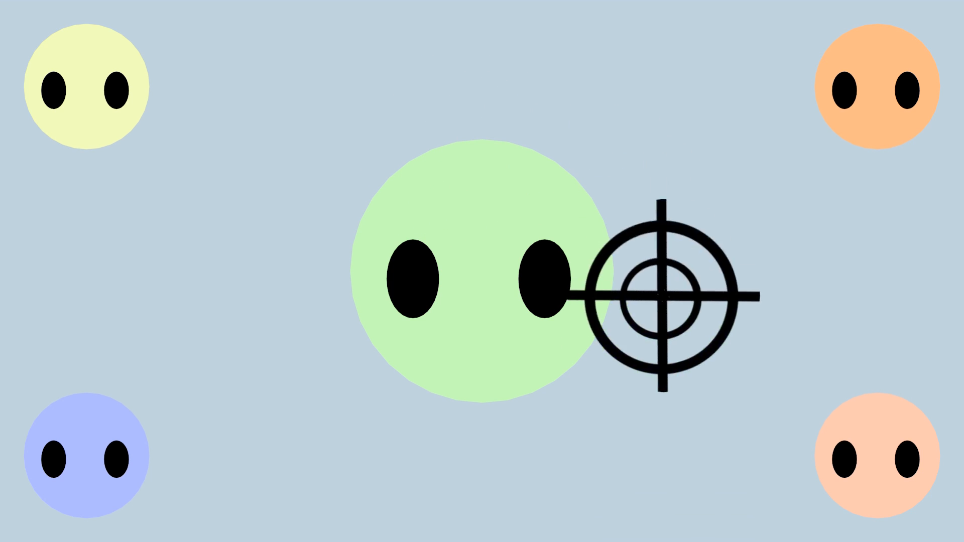
mouse_move(559, 55)
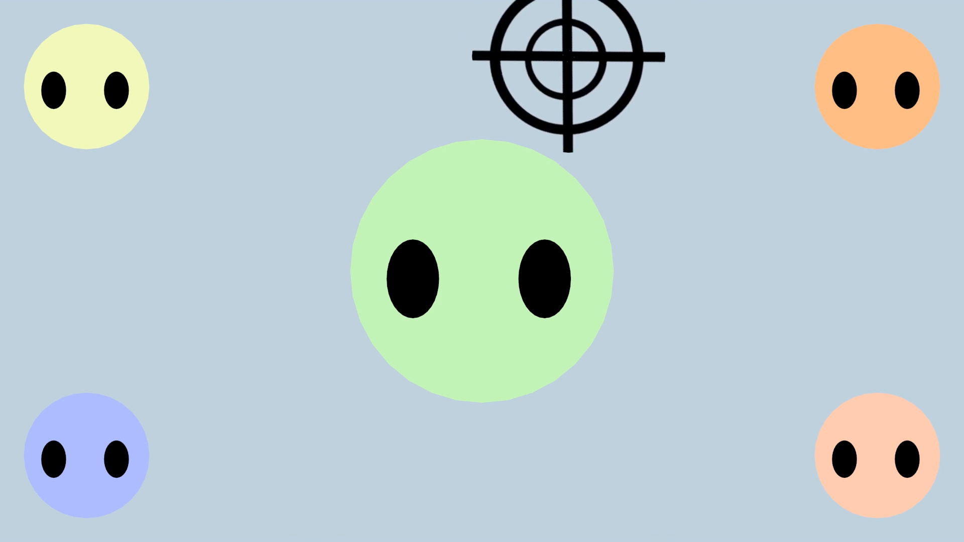
mouse_move(870, 455)
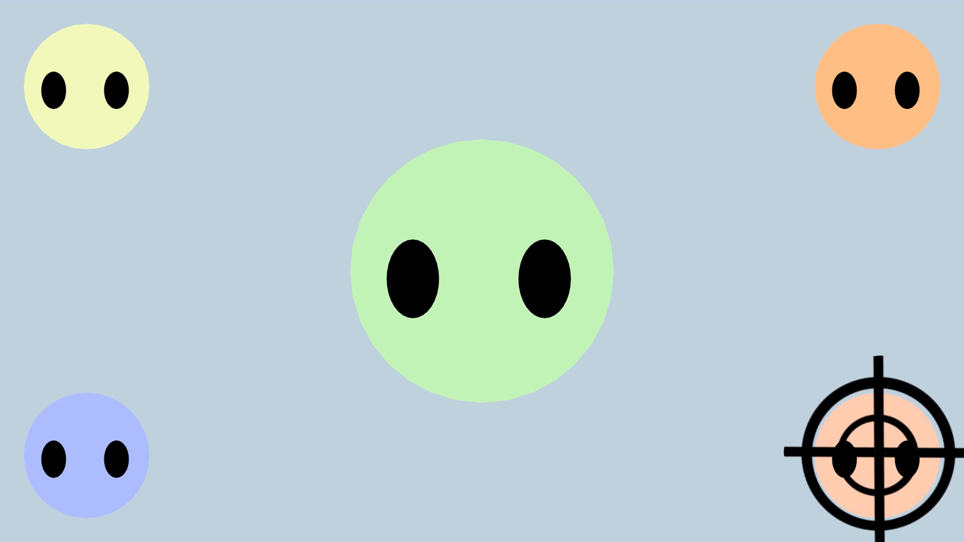
click(868, 458)
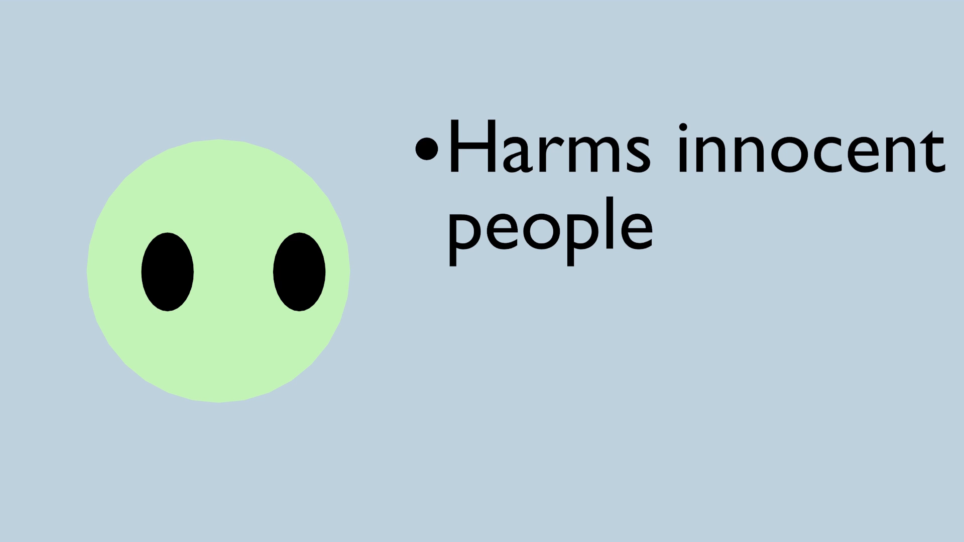
text(Doesn't catch criminals)
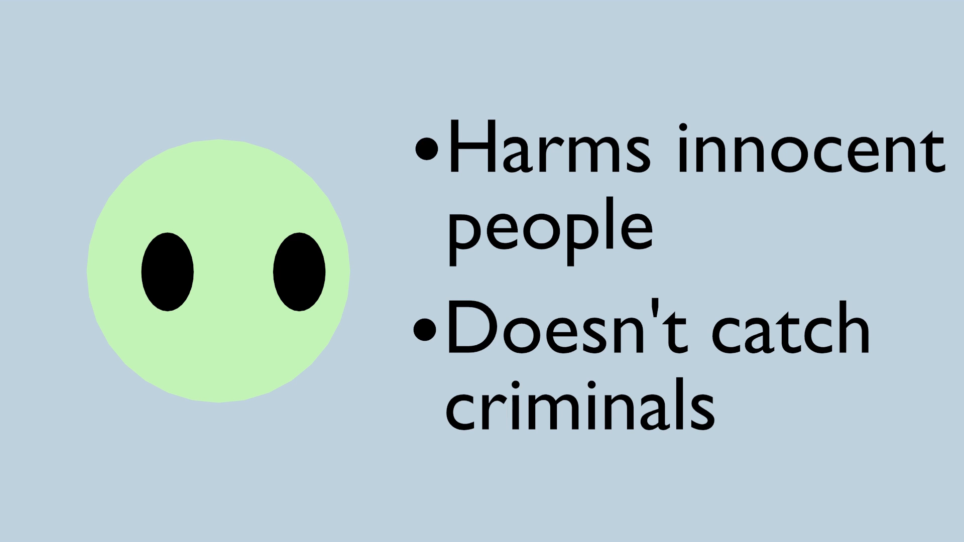